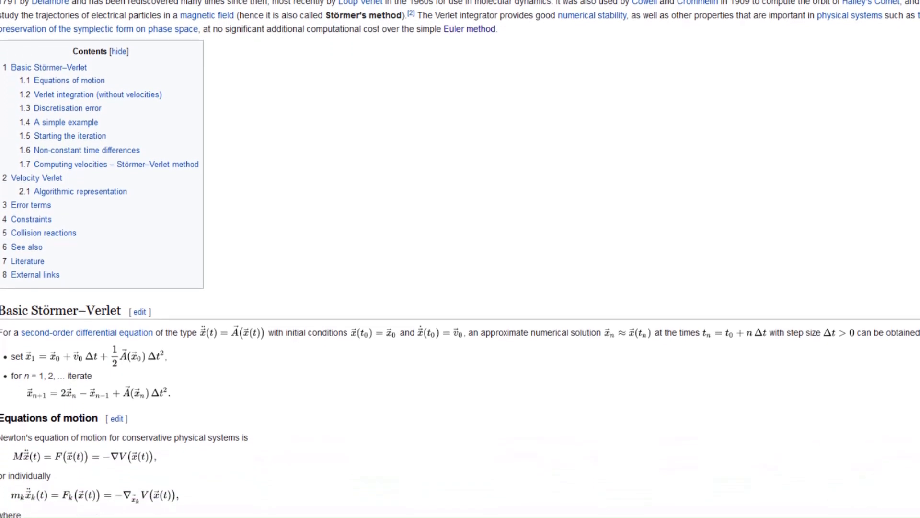
Scroll through ragdoll_gen.py, then run it with F5 to print its point list in the Shell
scroll(down, 3)
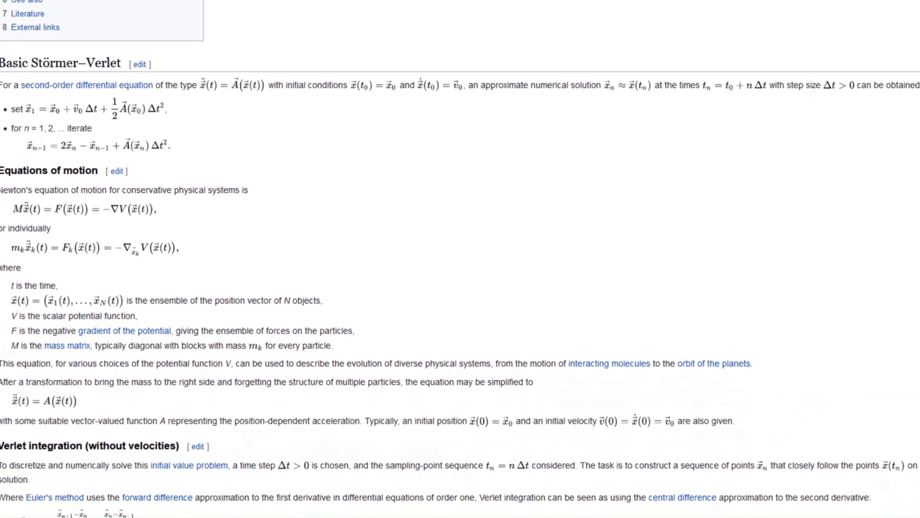
scroll(down, 3)
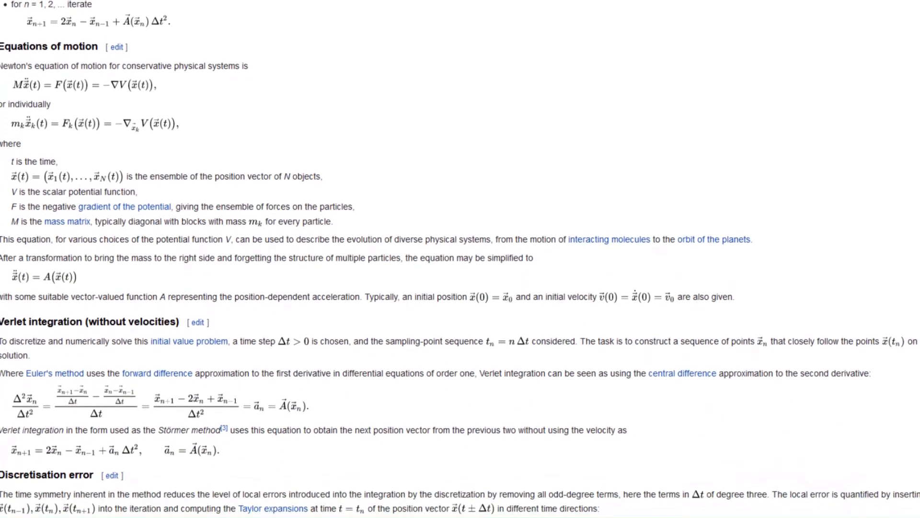
scroll(down, 3)
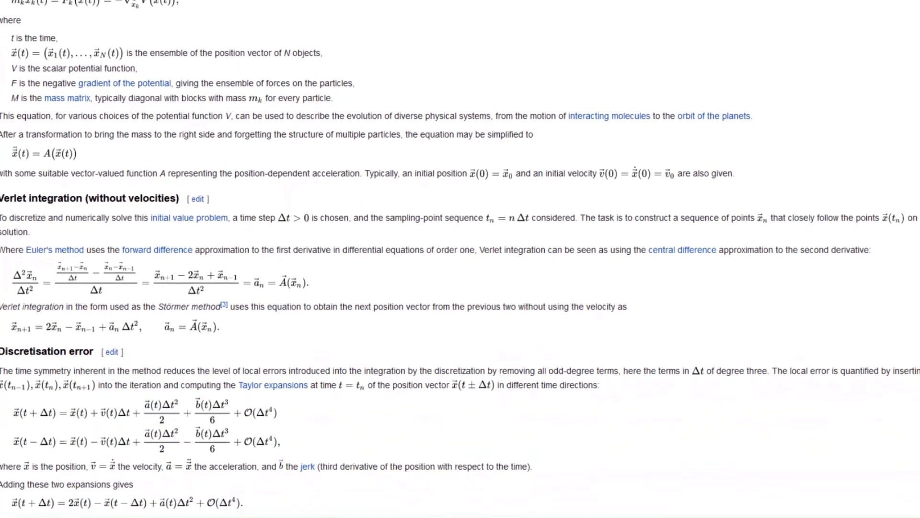
scroll(down, 3)
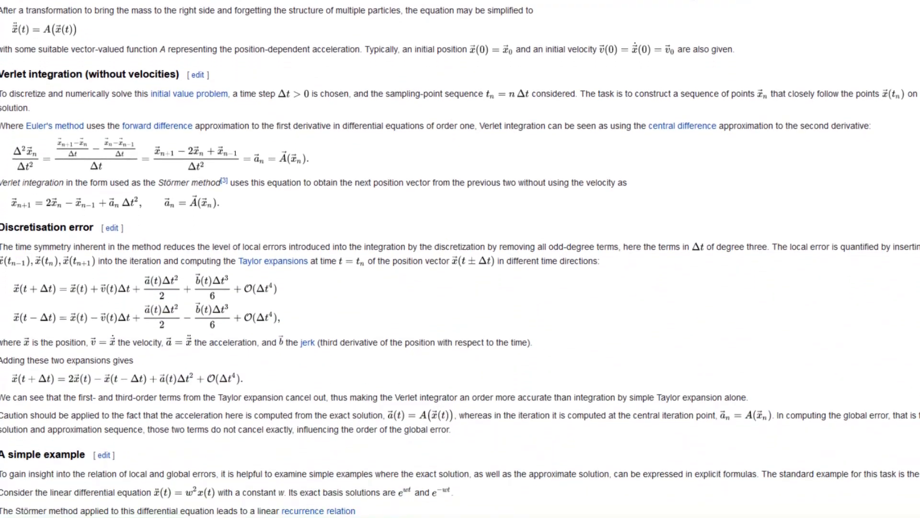
scroll(down, 3)
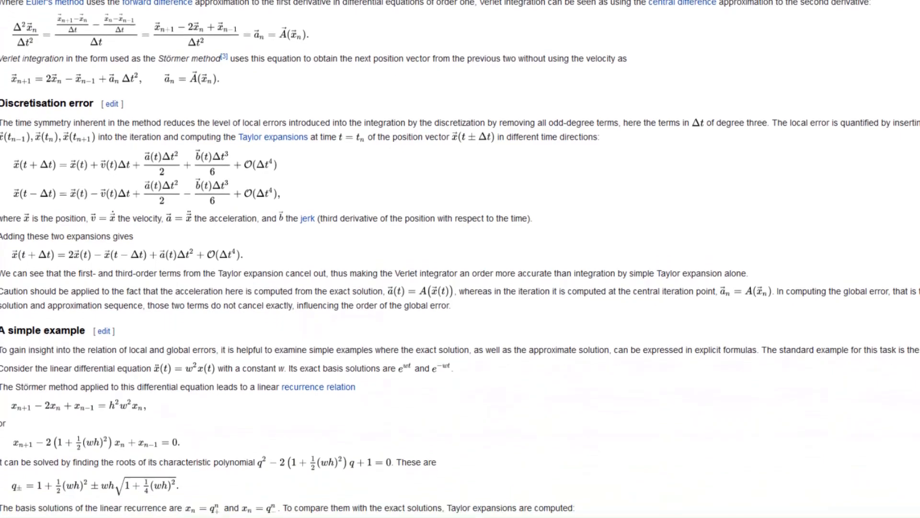
scroll(down, 3)
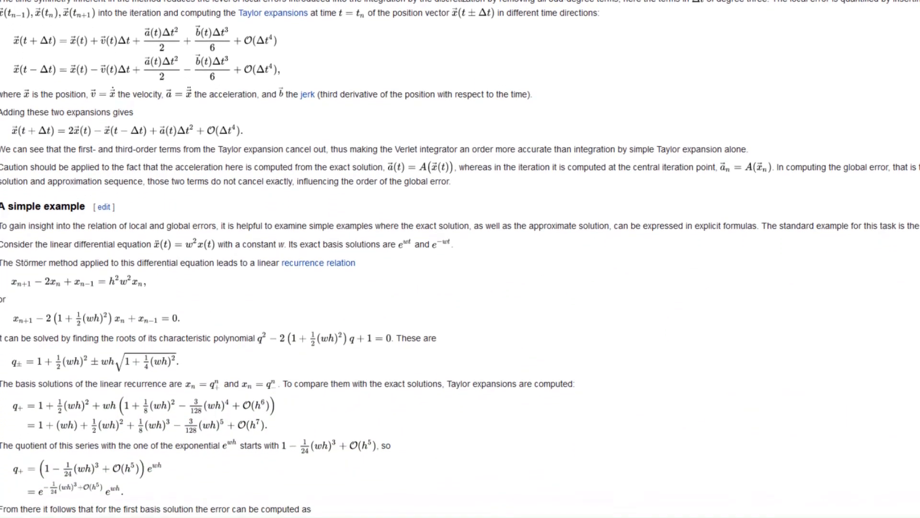
scroll(down, 3)
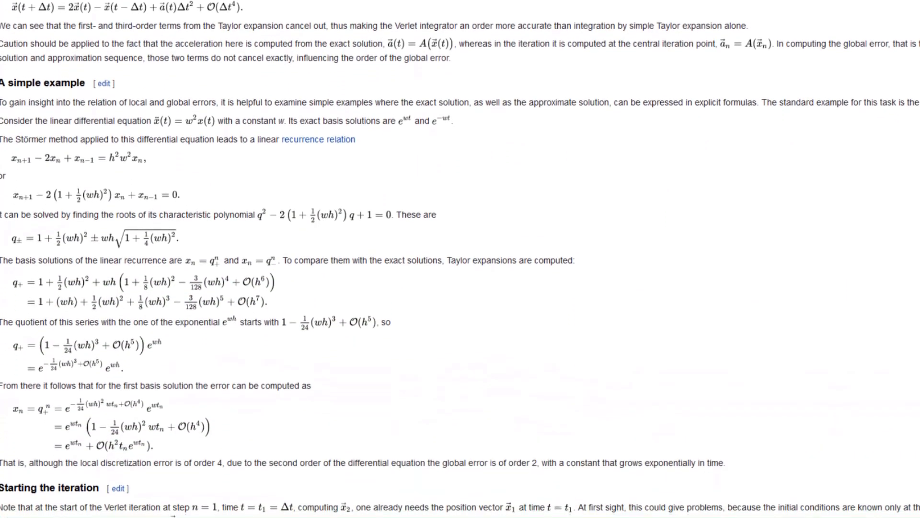
scroll(down, 3)
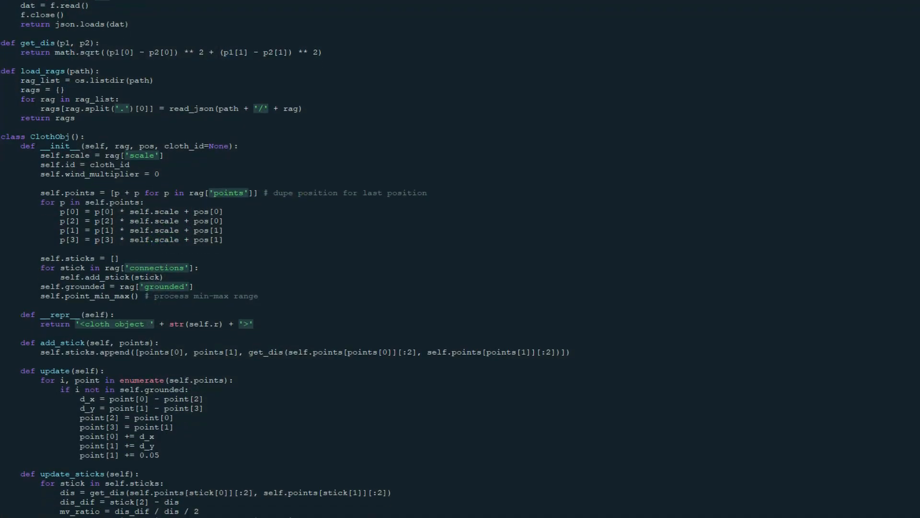
scroll(down, 3)
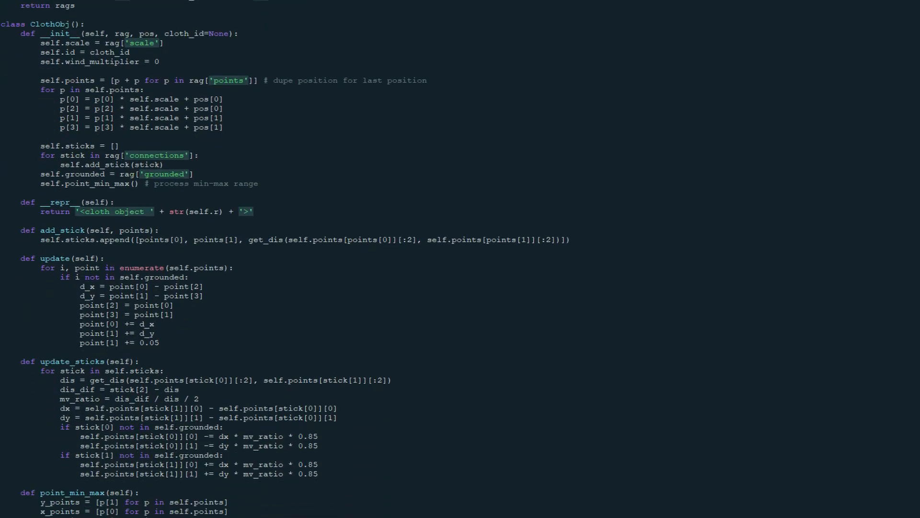
scroll(down, 3)
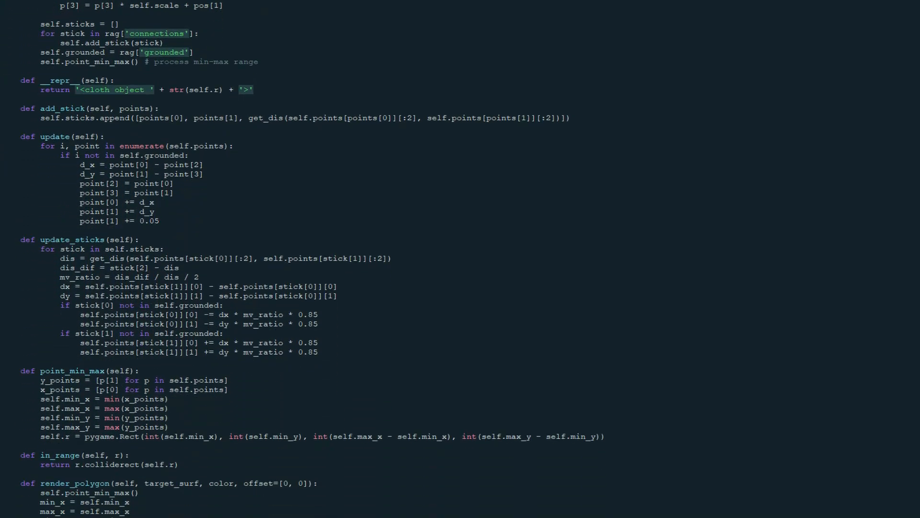
scroll(down, 3)
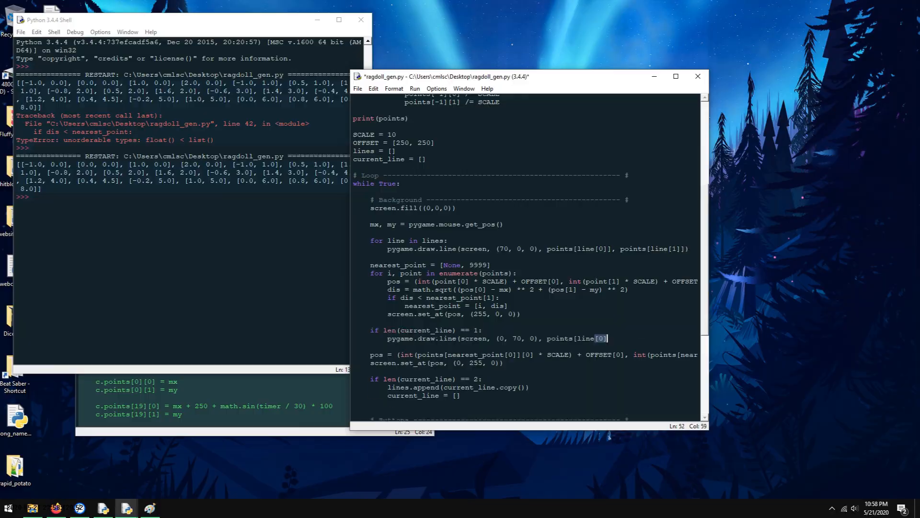
key(F5)
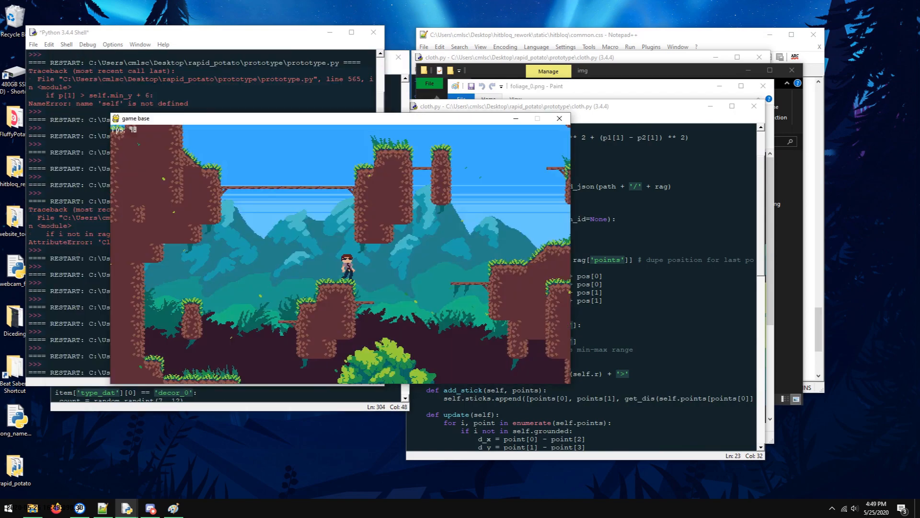
Run prototype.py to launch the platformer with rock pillars and hanging vines
click(538, 118)
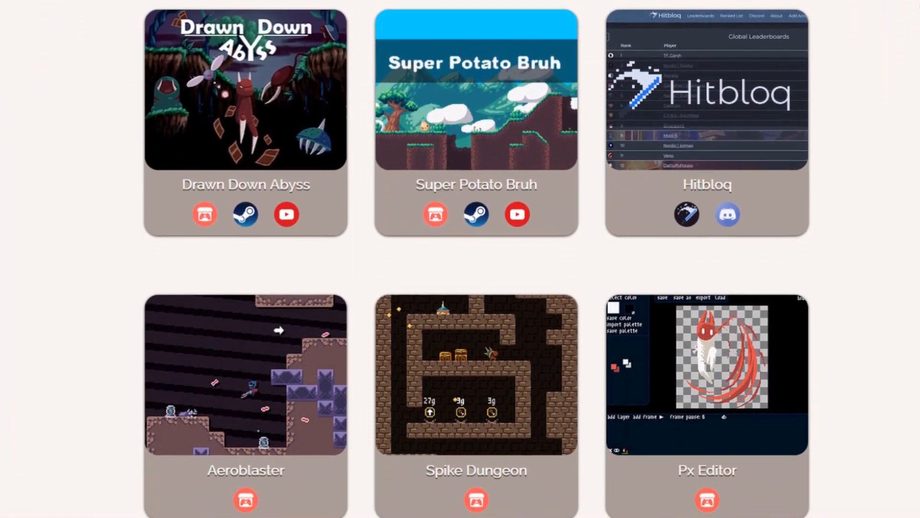
scroll(down, 3)
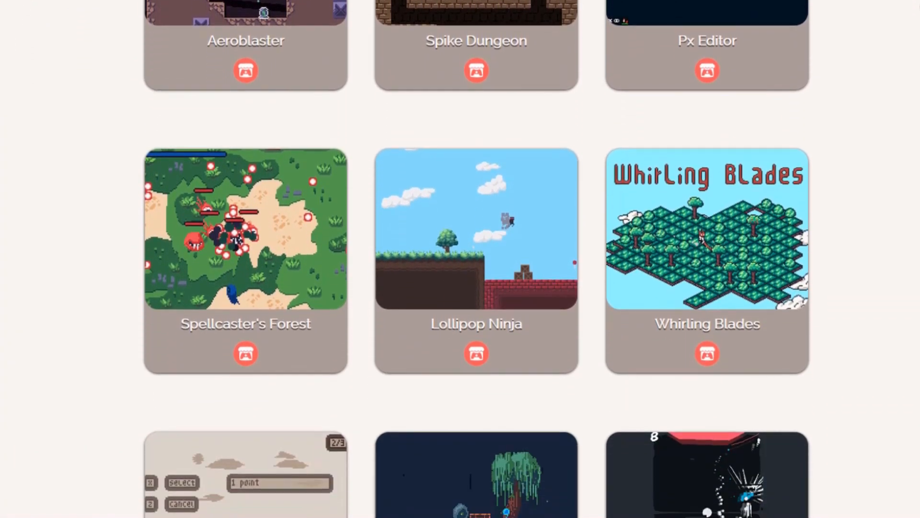
scroll(down, 3)
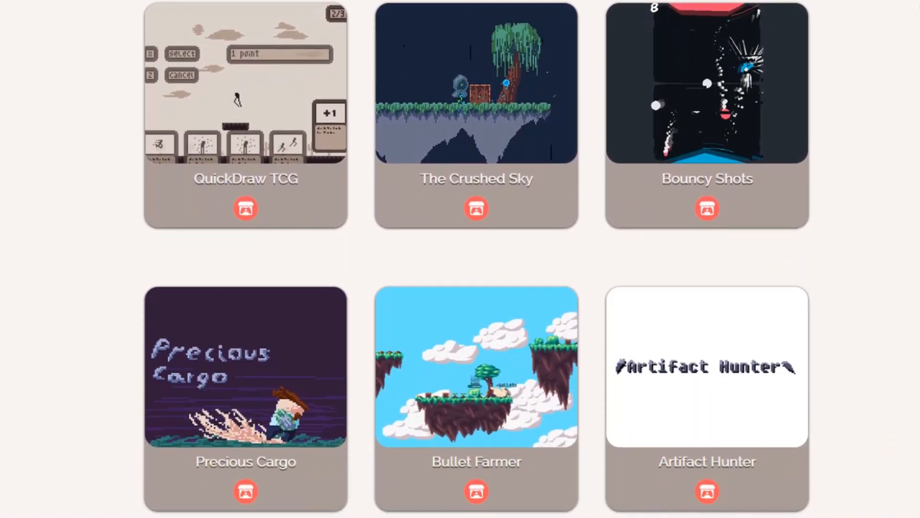